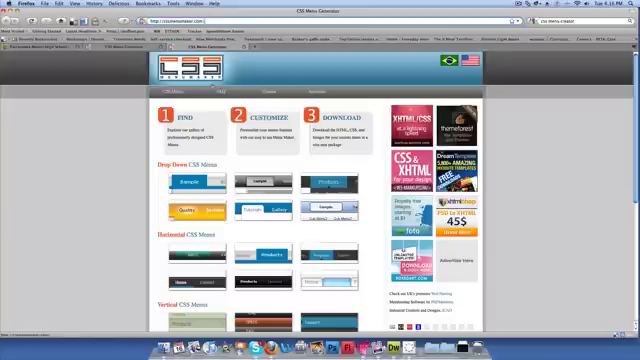
Browse the gallery of CSS menu styles to choose one.
scroll("down", 3)
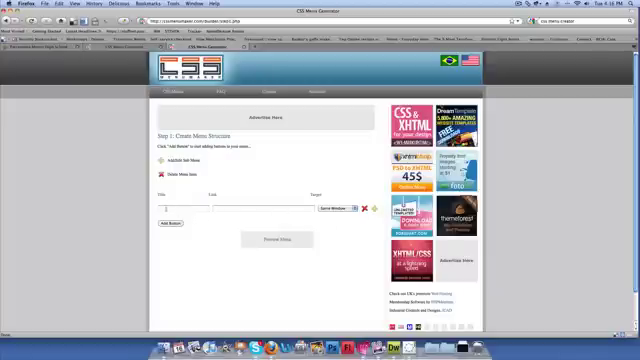
Fill the first row with title Home and URL index.html.
type("Home")
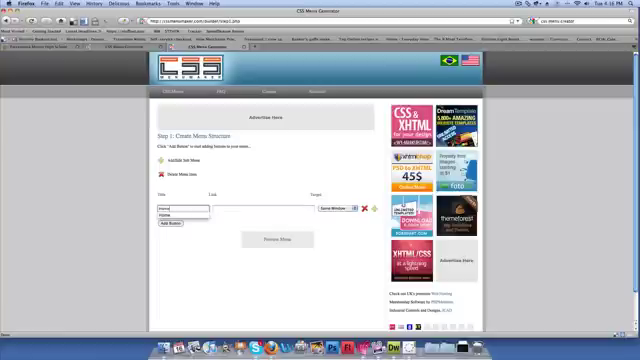
type("index.html")
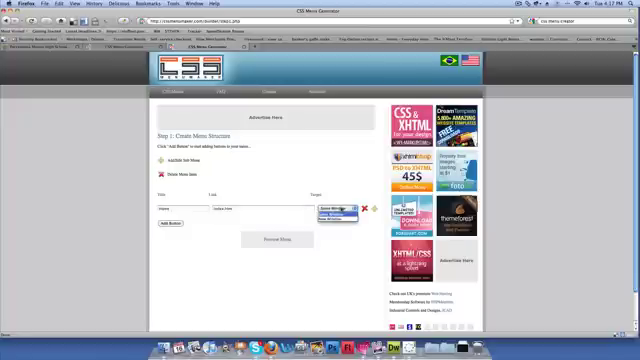
Add another menu item row to the structure.
left_click(338, 210)
type("donate.htm")
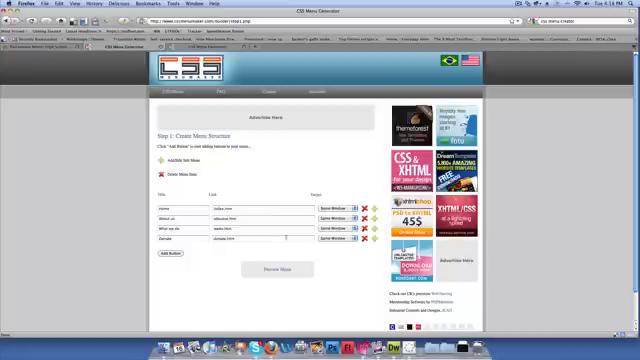
Preview the menu, continue to Step 3 and download the generated zip of menu files.
left_click(272, 268)
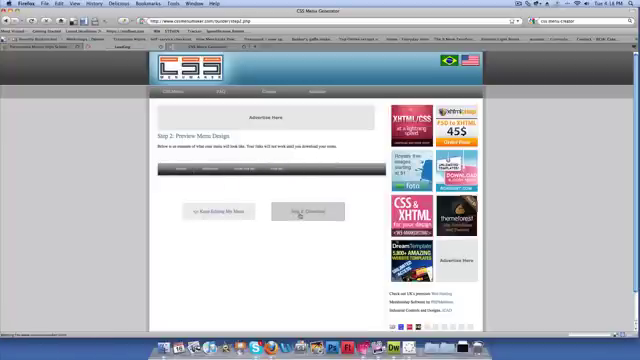
left_click(300, 212)
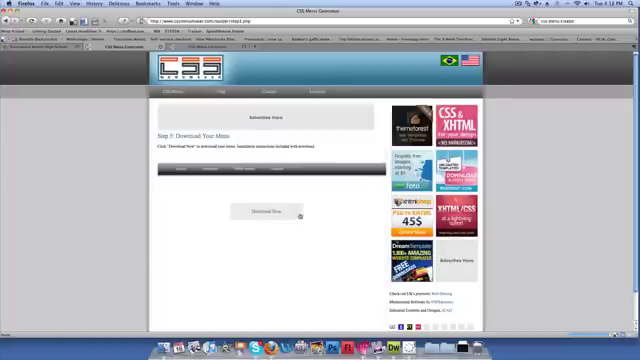
left_click(268, 214)
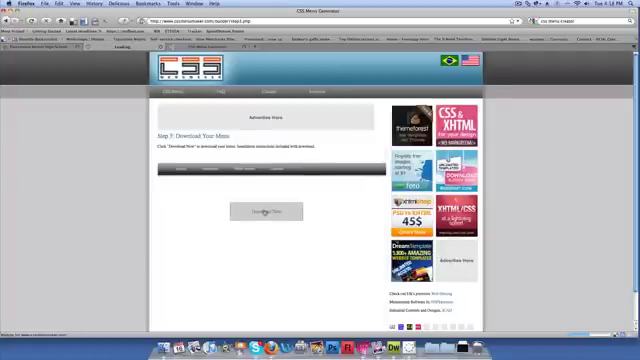
left_click(264, 212)
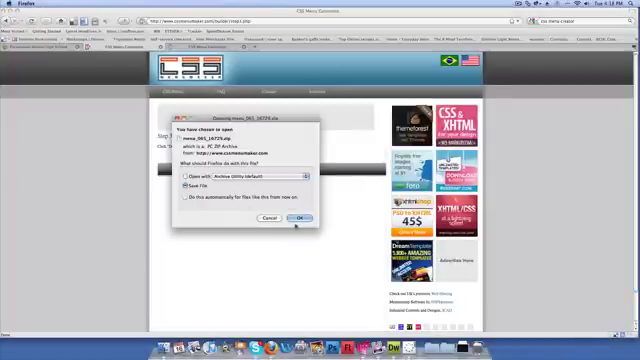
left_click(296, 218)
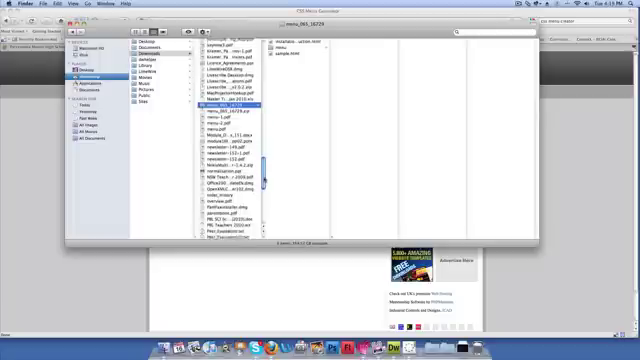
Scroll Downloads to reach the unzipped cssmenu folder.
scroll("down", 3)
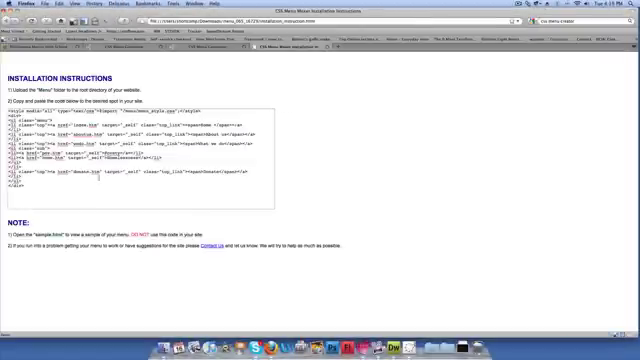
Copy the menu's HTML installation code to the clipboard.
key("F9")
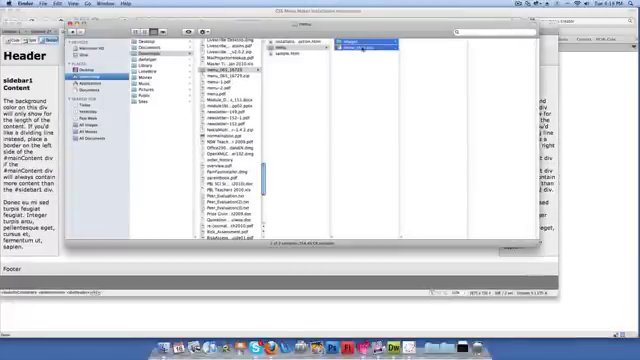
Copy the generated menu files and paste them into the website folder.
right_click(350, 44)
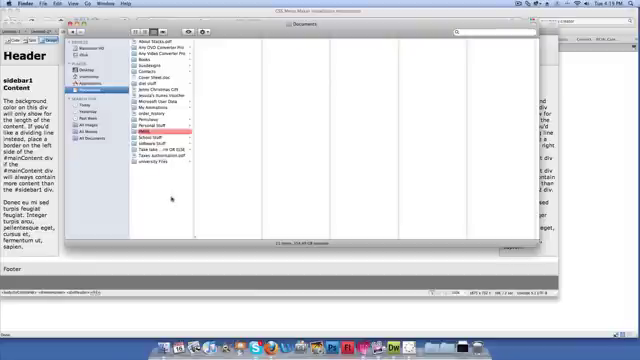
right_click(196, 196)
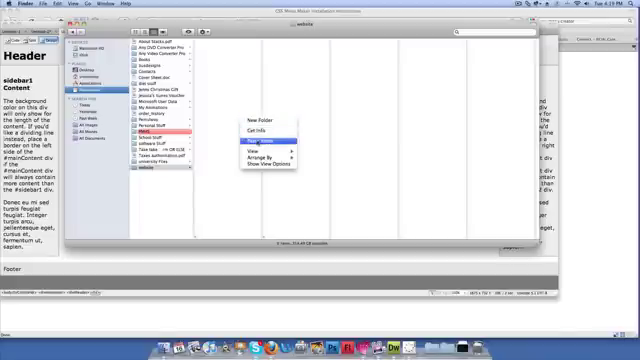
left_click(252, 122)
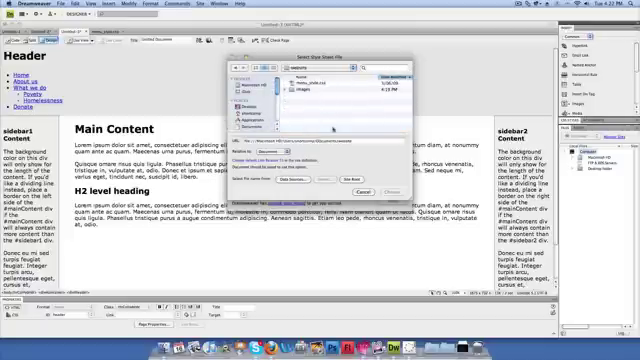
Select the menu's styles.css file as the stylesheet to attach.
left_click(310, 80)
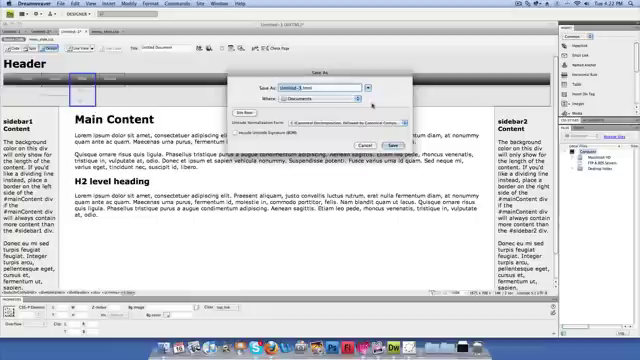
Name the page index.html in the save dialog.
type("index.html")
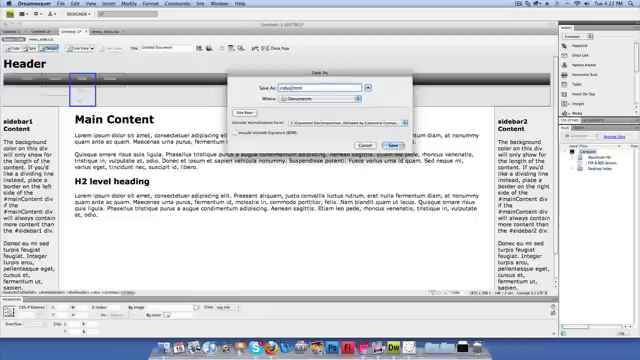